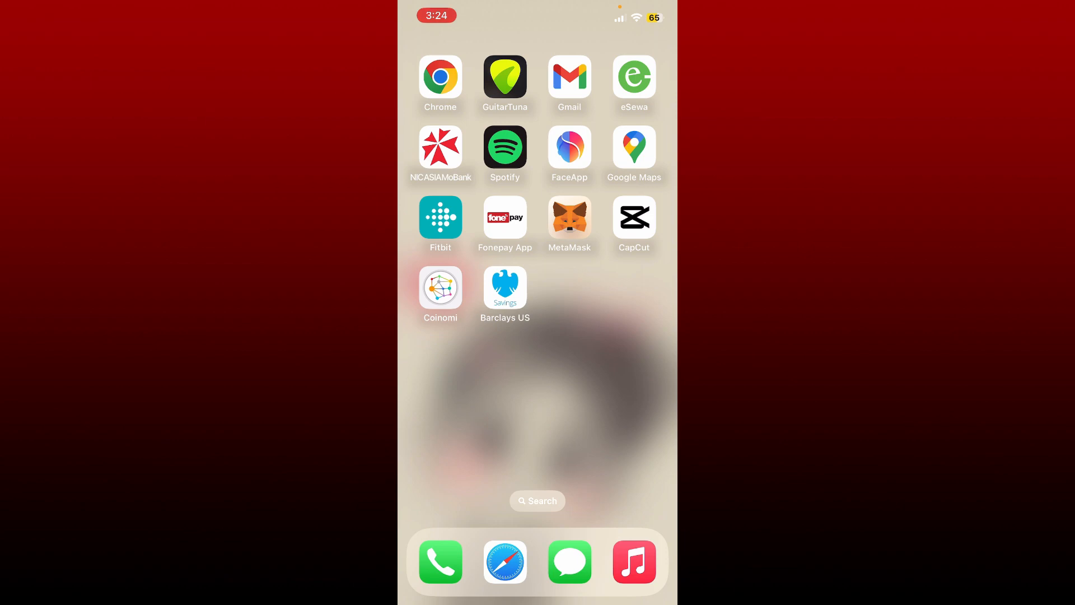
Launch Safari from the Home Screen to the bank.barclays.co.uk login page
{"action": "left_click", "coordinate": [505, 288]}
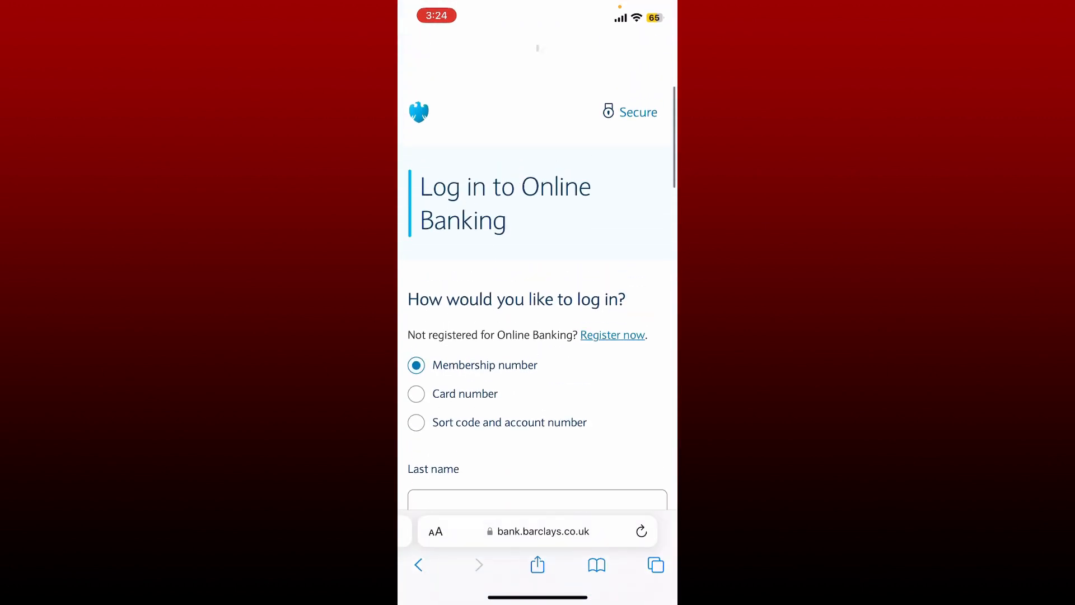
Try the sort code and account number login option, then leave for the Home Screen
{"action": "scroll", "scroll_direction": "down", "scroll_amount": 3}
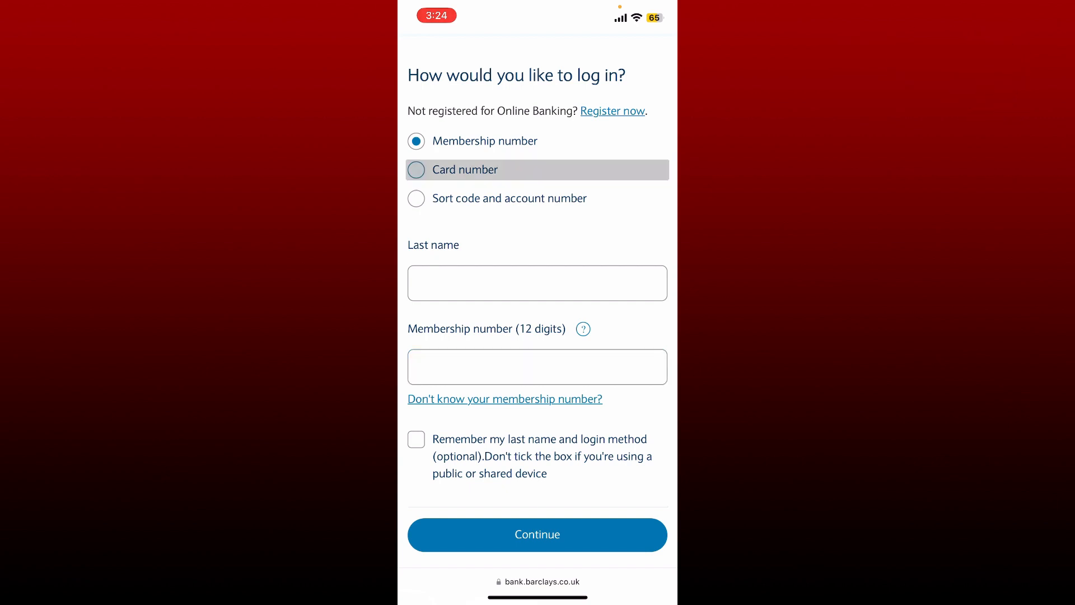
{"action": "left_click", "coordinate": [416, 199]}
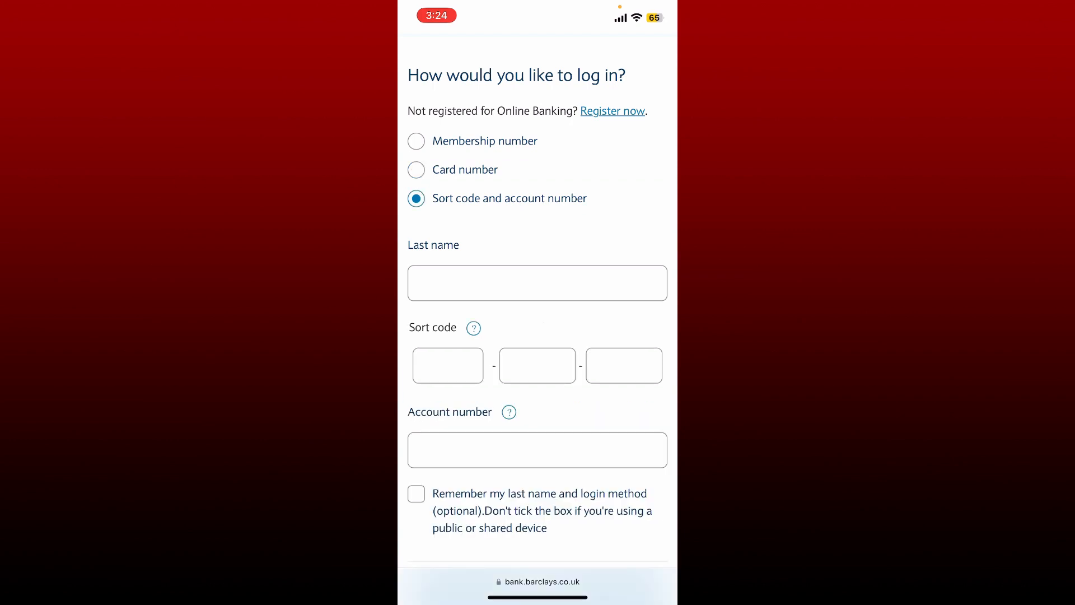
{"action": "scroll", "scroll_direction": "down", "scroll_amount": 3}
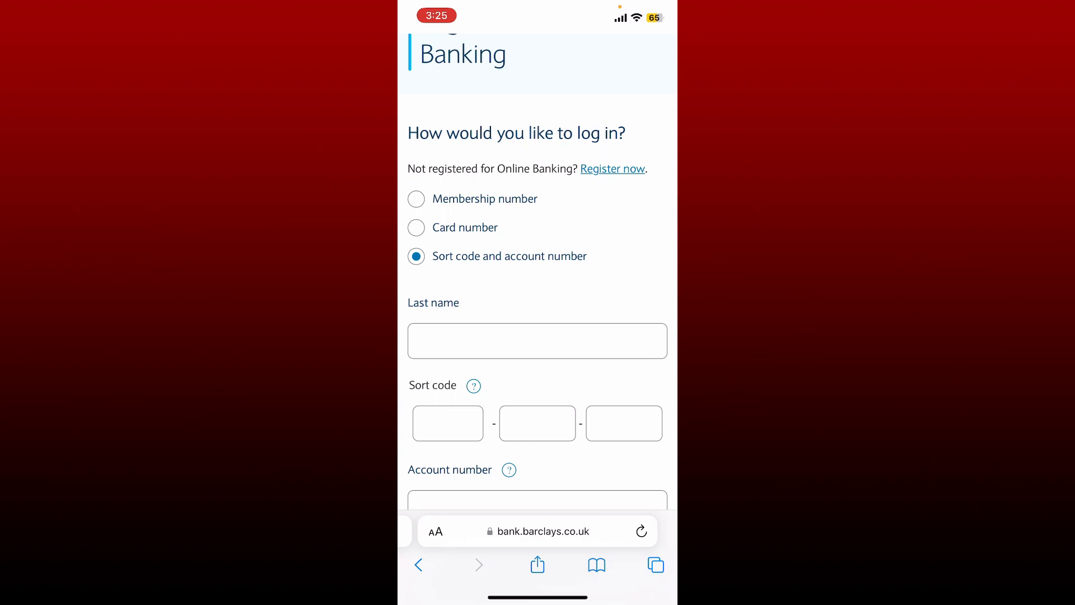
{"action": "left_click", "coordinate": [416, 199]}
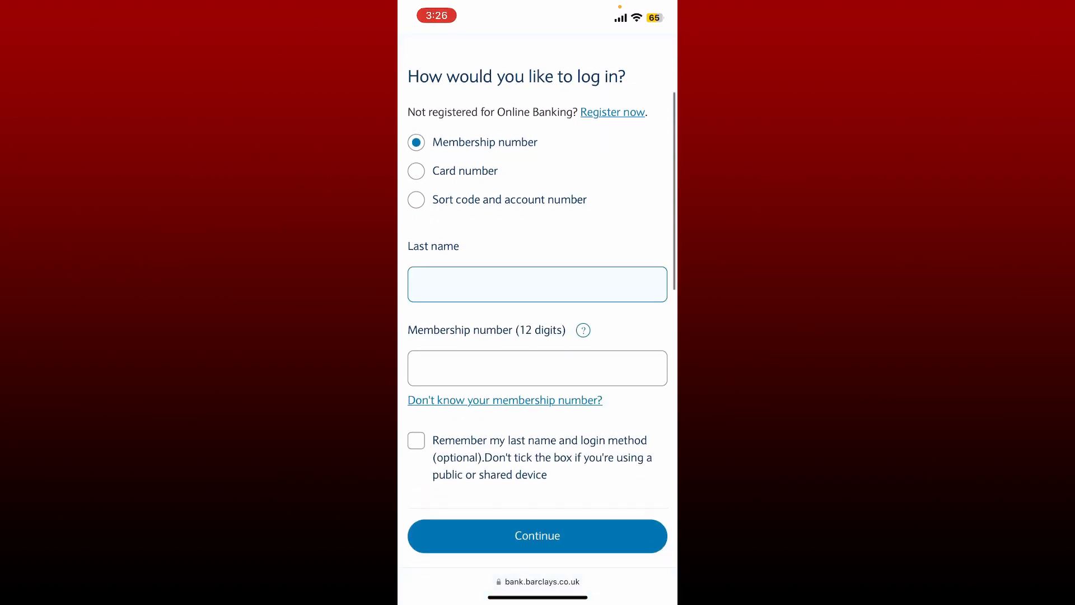
{"action": "scroll", "scroll_direction": "down", "scroll_amount": 3}
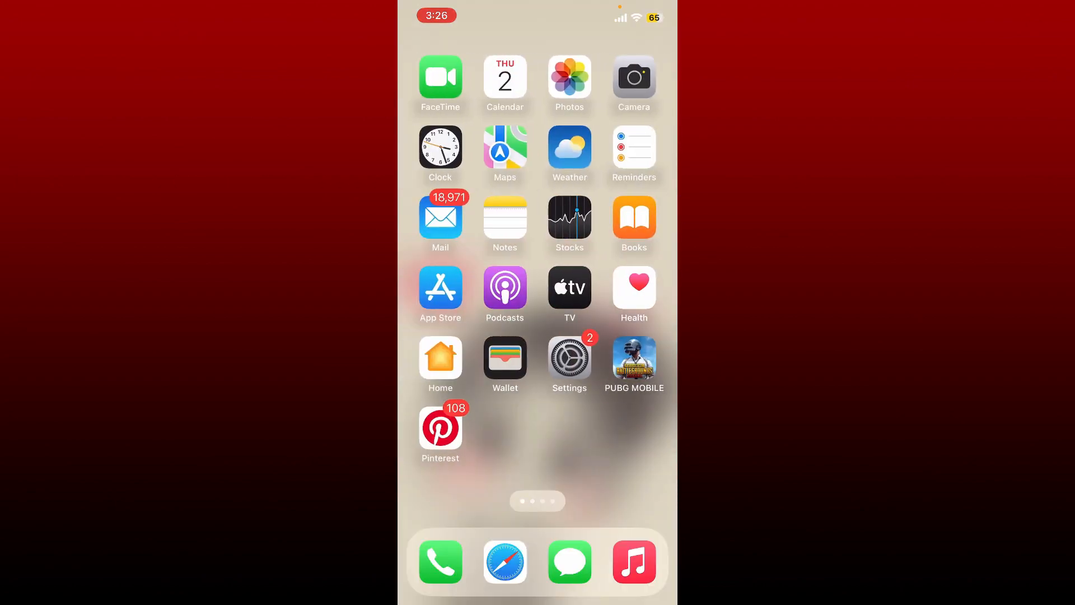
In Settings > Safari, choose Clear History and Website Data
{"action": "left_click", "coordinate": [568, 355]}
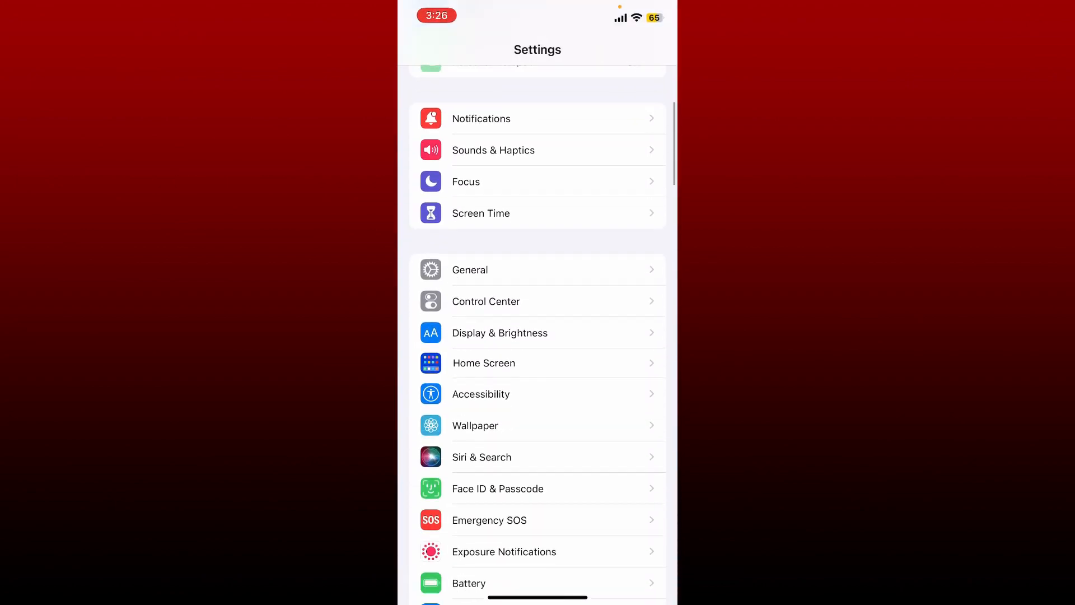
{"action": "scroll", "scroll_direction": "down", "scroll_amount": 3}
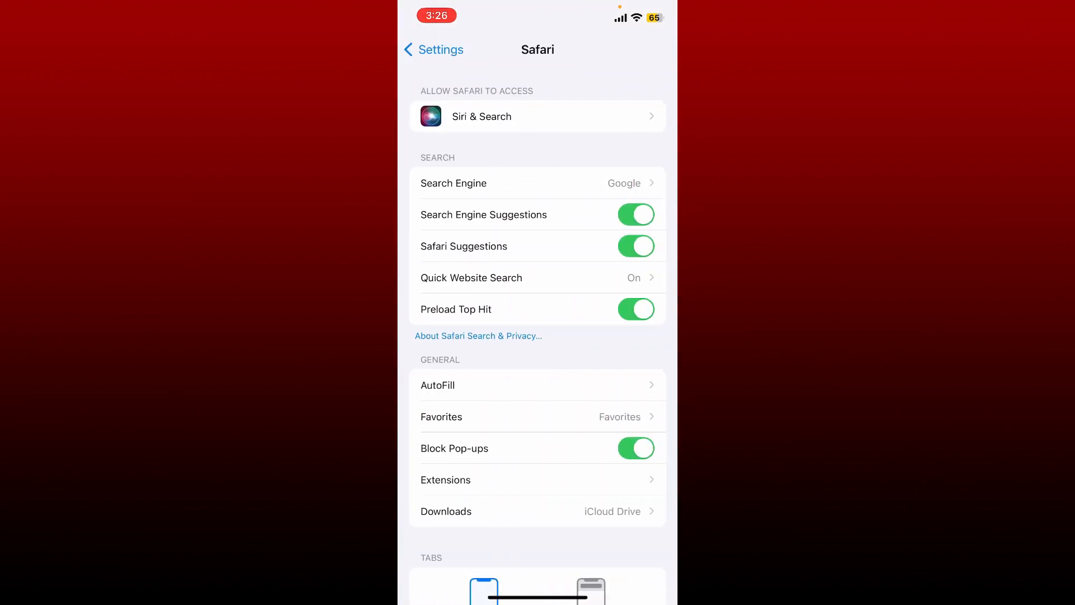
{"action": "scroll", "scroll_direction": "down", "scroll_amount": 3}
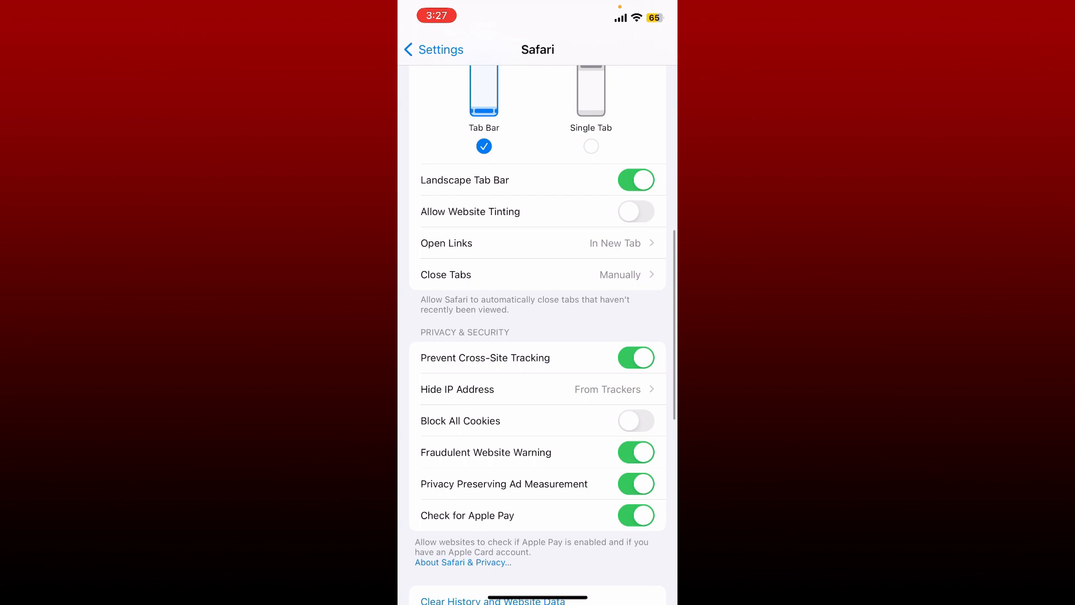
{"action": "scroll", "scroll_direction": "down", "scroll_amount": 3}
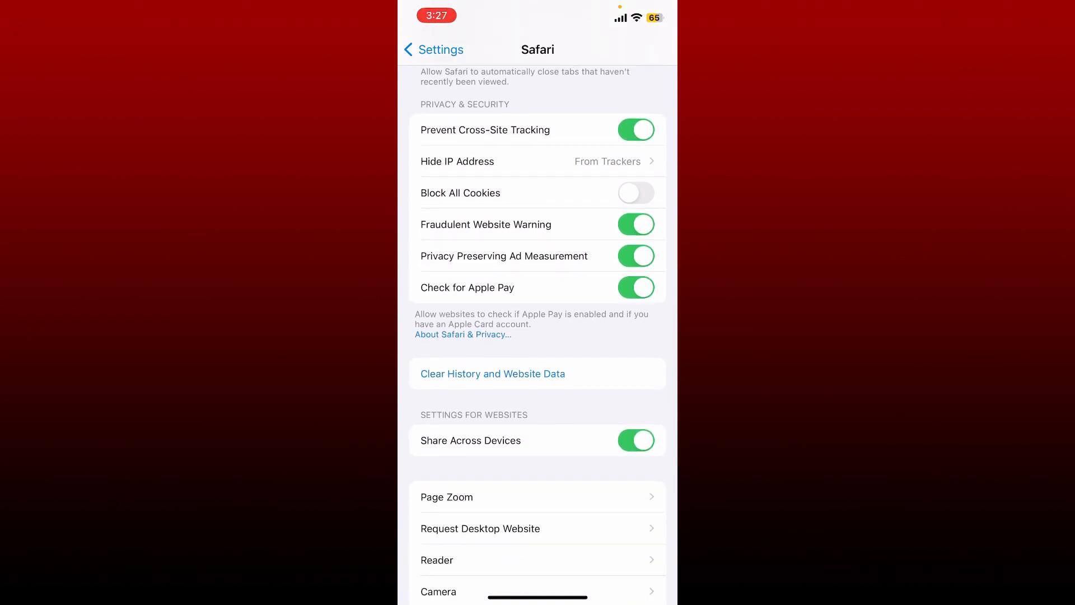
{"action": "left_click", "coordinate": [493, 374]}
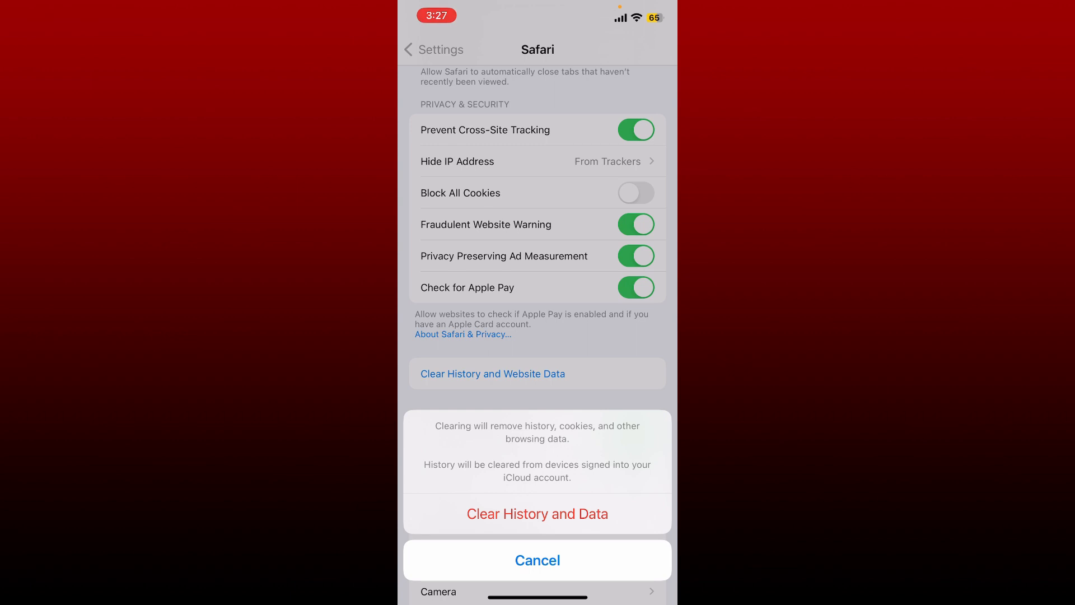
Confirm Clear History and Data in the confirmation sheet
{"action": "left_click", "coordinate": [537, 514]}
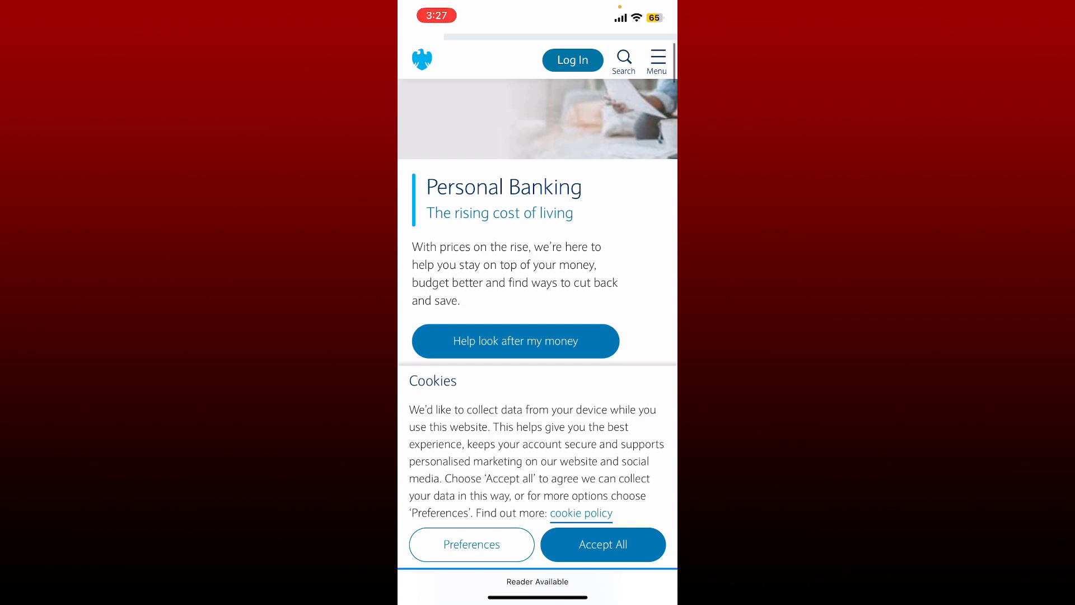
Scroll the reloaded barclays.co.uk Personal Banking homepage with its cookie prompt
{"action": "scroll", "scroll_direction": "down", "scroll_amount": 3}
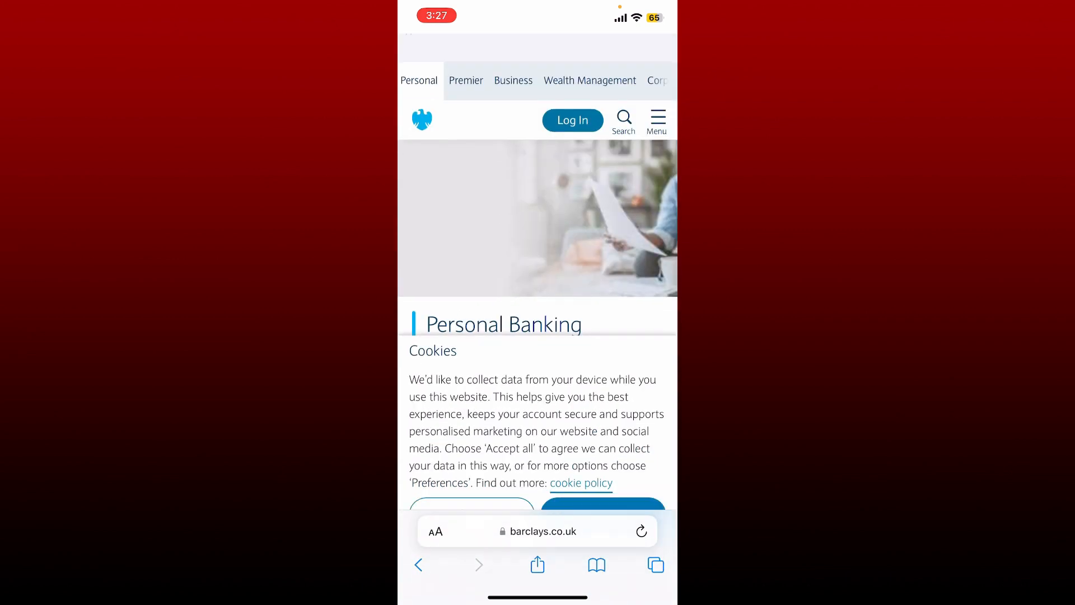